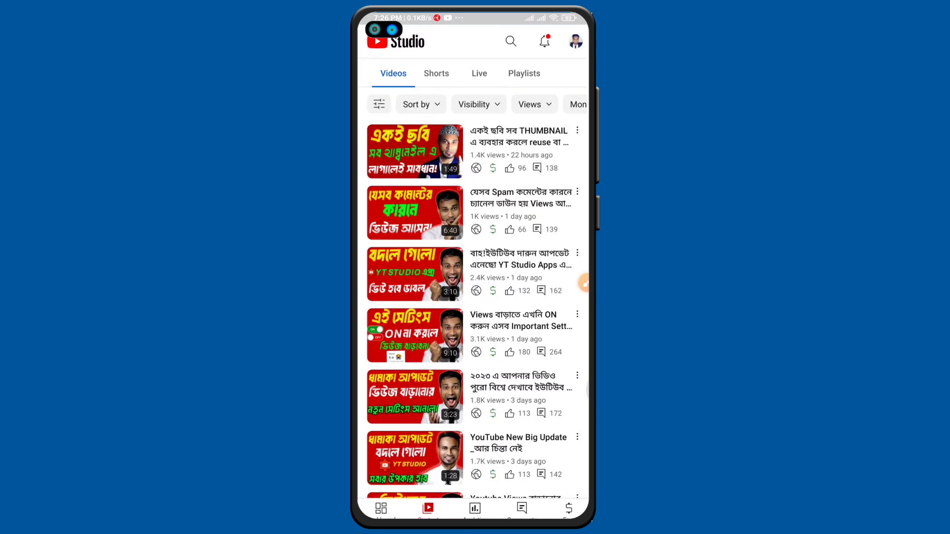
Sort the channel's videos by Most viewed, then switch to the Shorts list
left_click(417, 104)
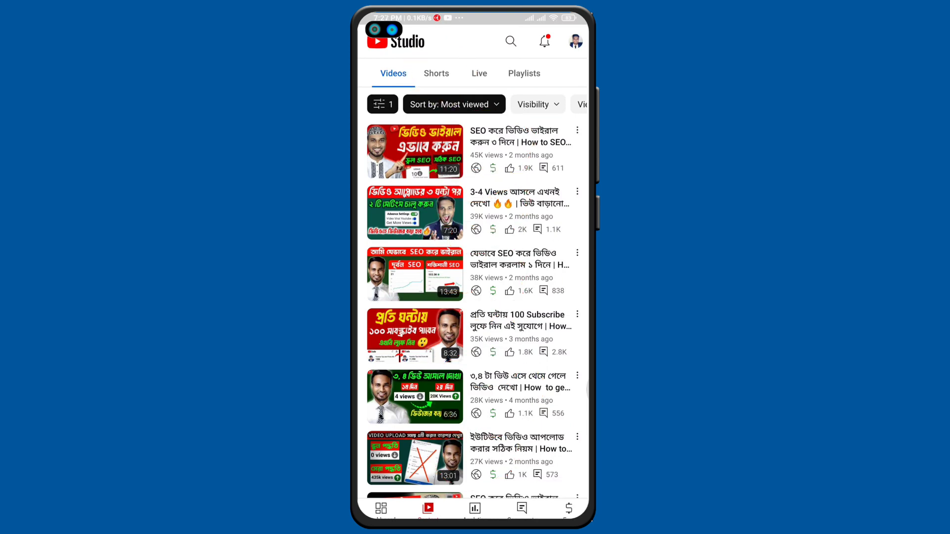
left_click(435, 73)
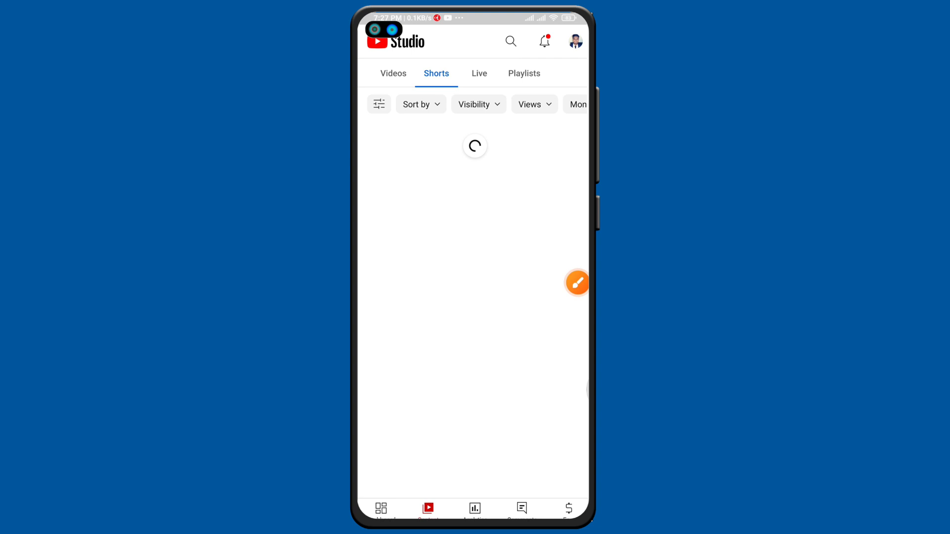